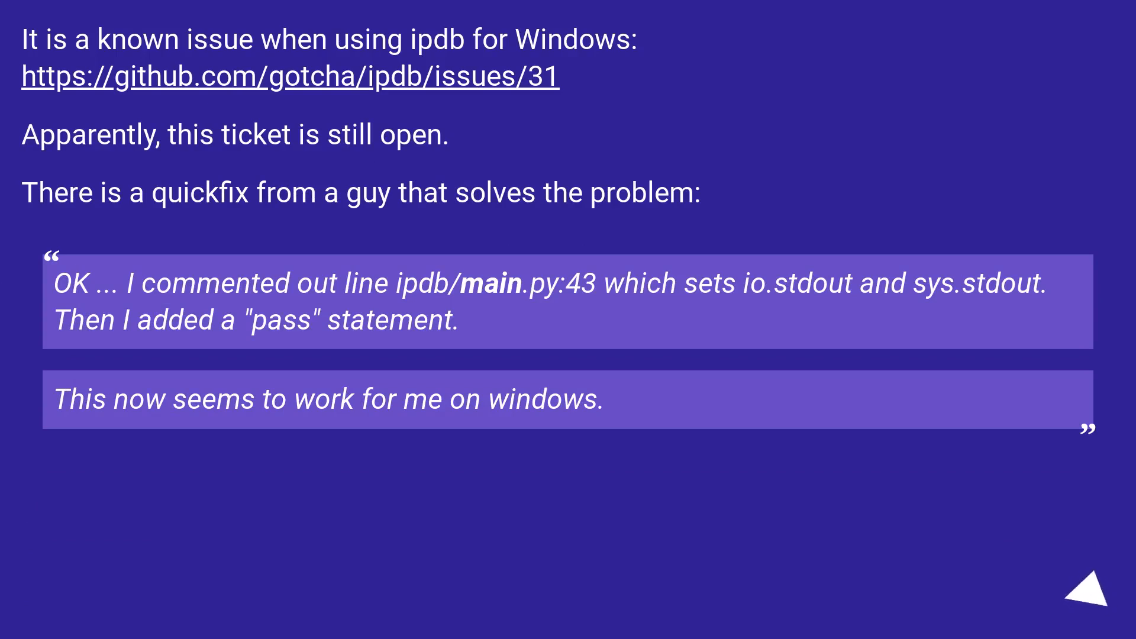
pyautogui.click(1090, 589)
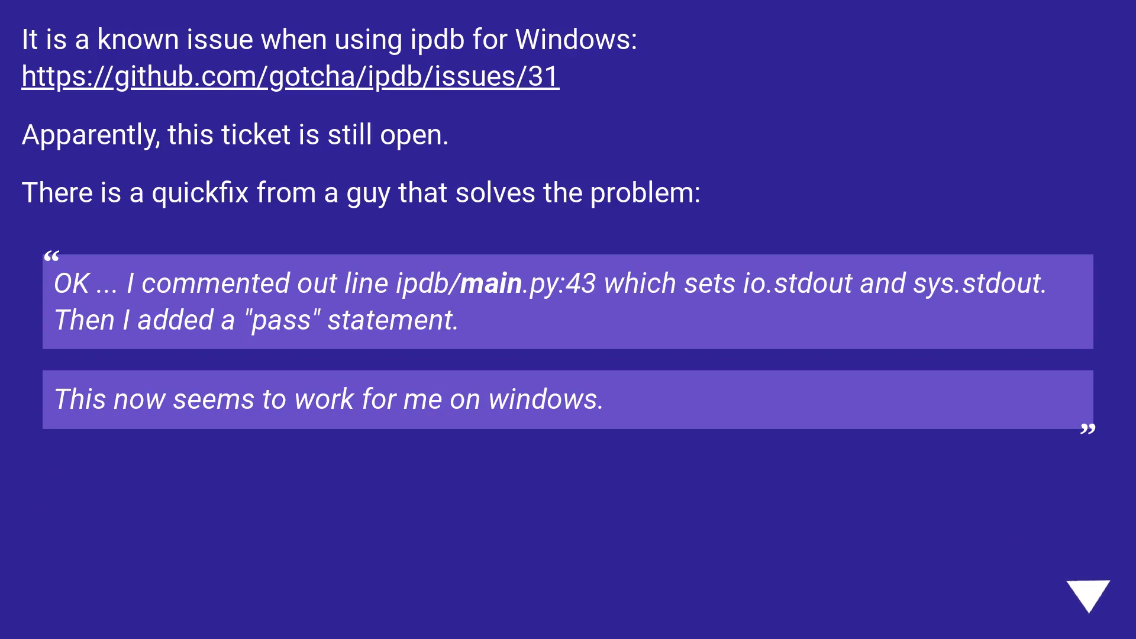
pyautogui.click(1085, 593)
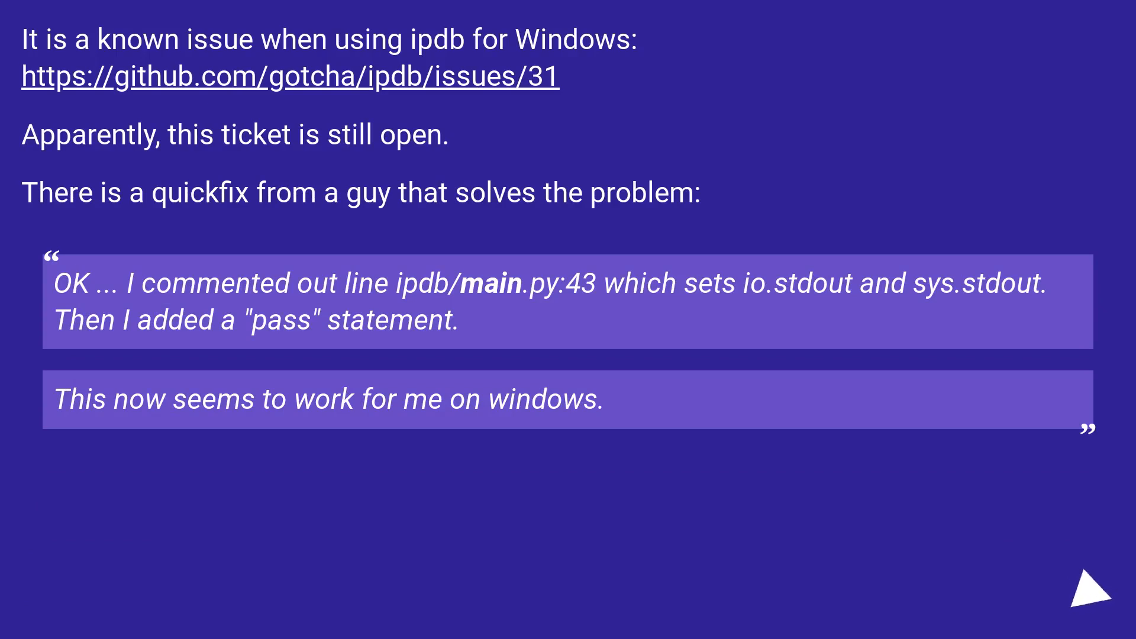
pyautogui.click(1079, 598)
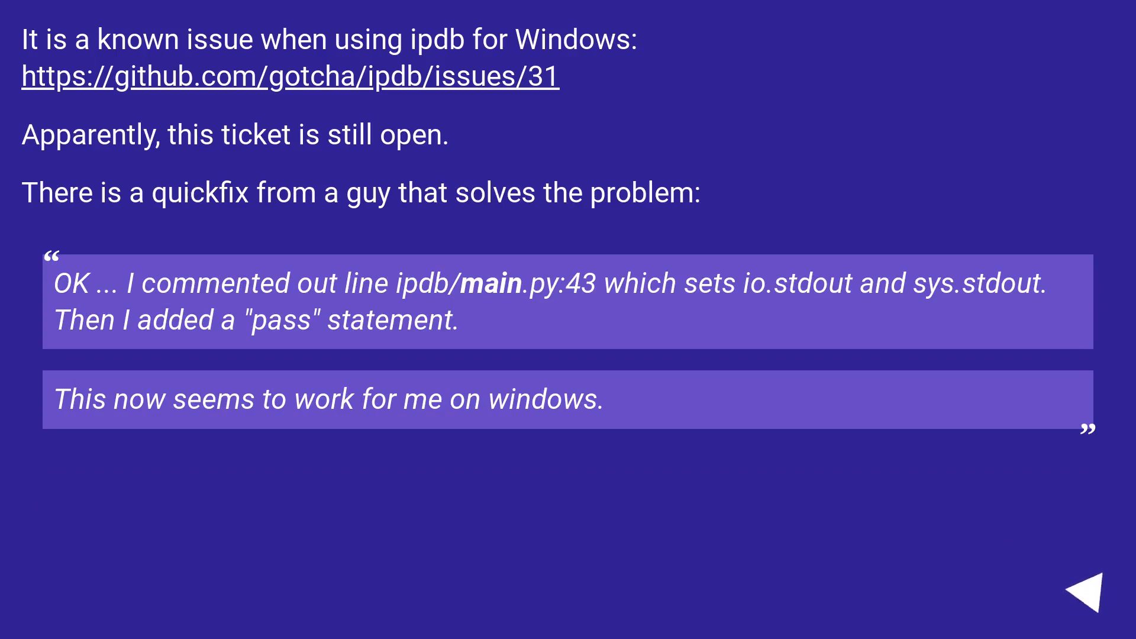
pyautogui.click(1082, 598)
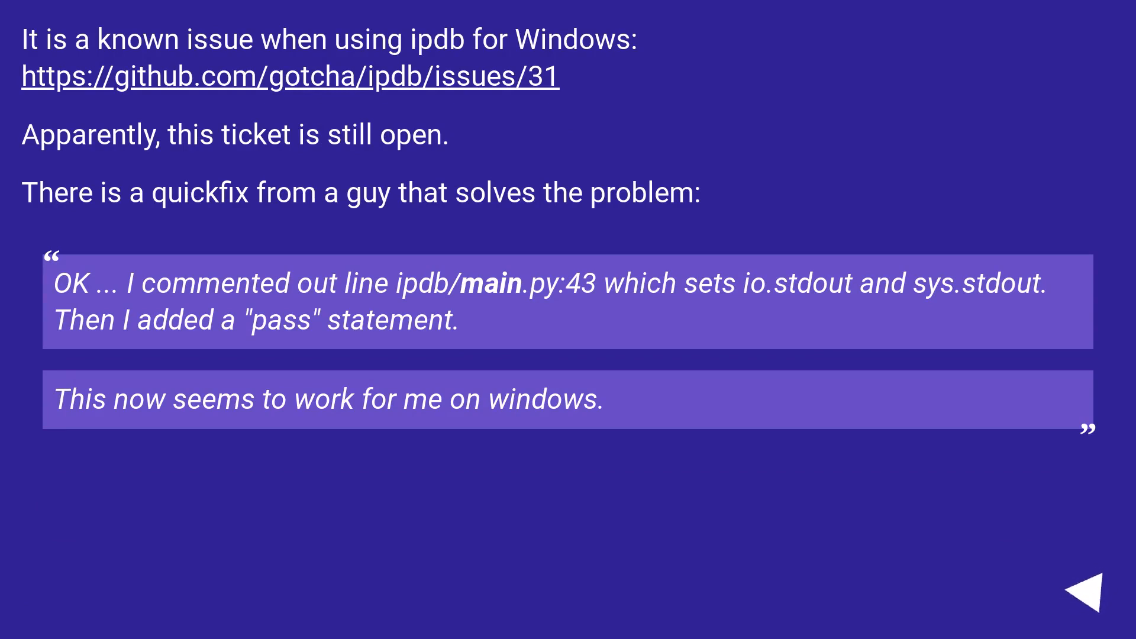
pyautogui.click(1079, 609)
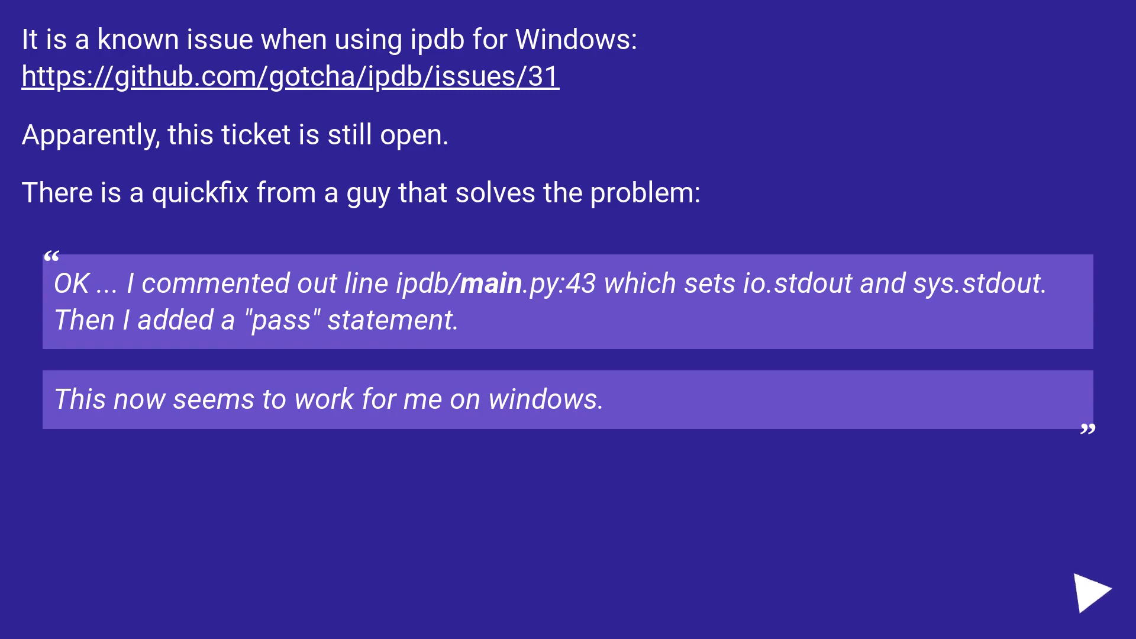